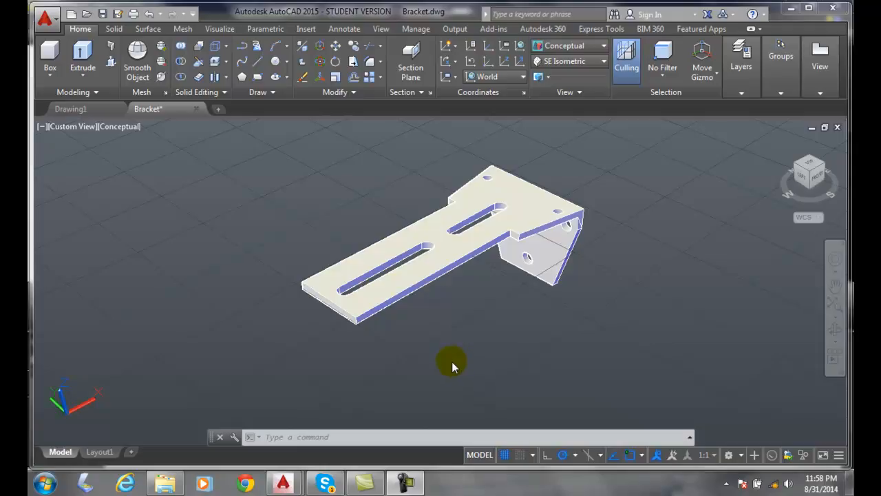
{"action": "mouse_move", "coordinate": [453, 370]}
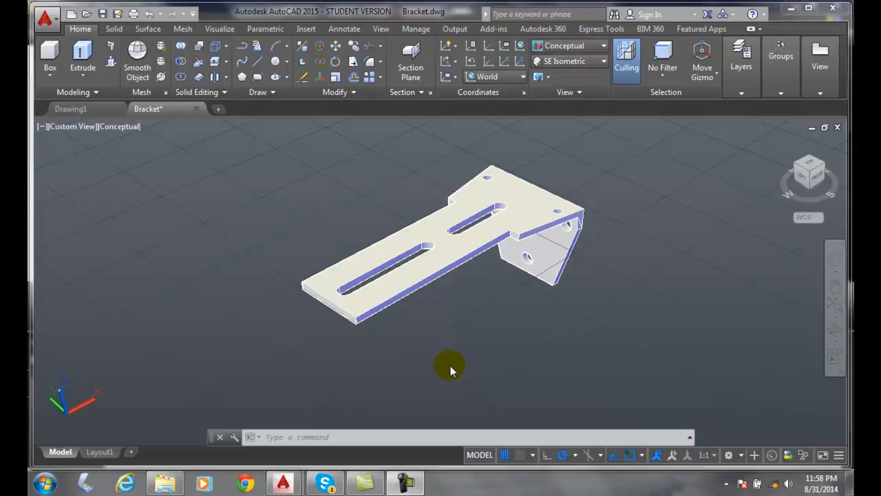
{"action": "mouse_move", "coordinate": [696, 242]}
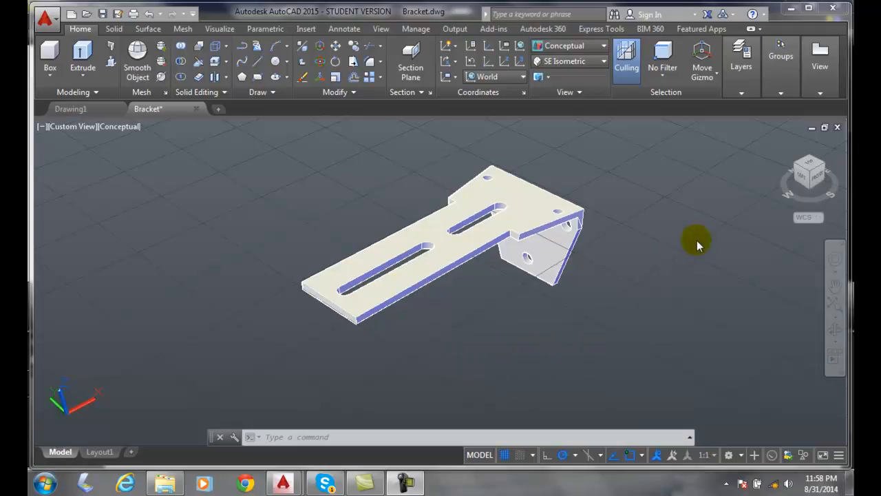
- Keep the ViewCube at Top Right, switch off Automatic sizing and set the size slider to Large
{"action": "right_click", "coordinate": [810, 172]}
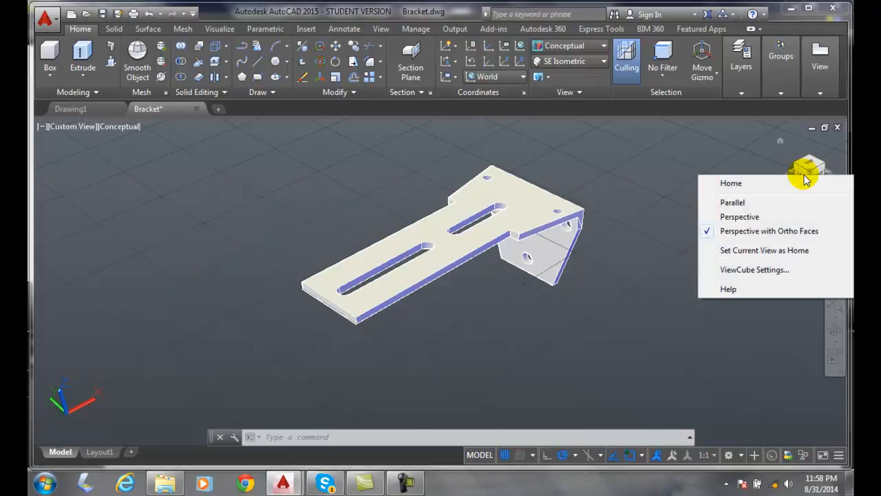
{"action": "left_click", "coordinate": [754, 268]}
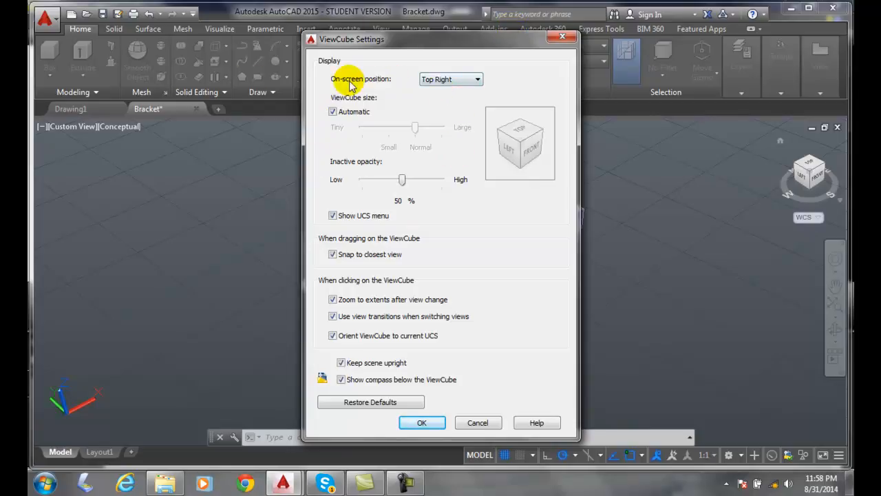
{"action": "mouse_move", "coordinate": [792, 200]}
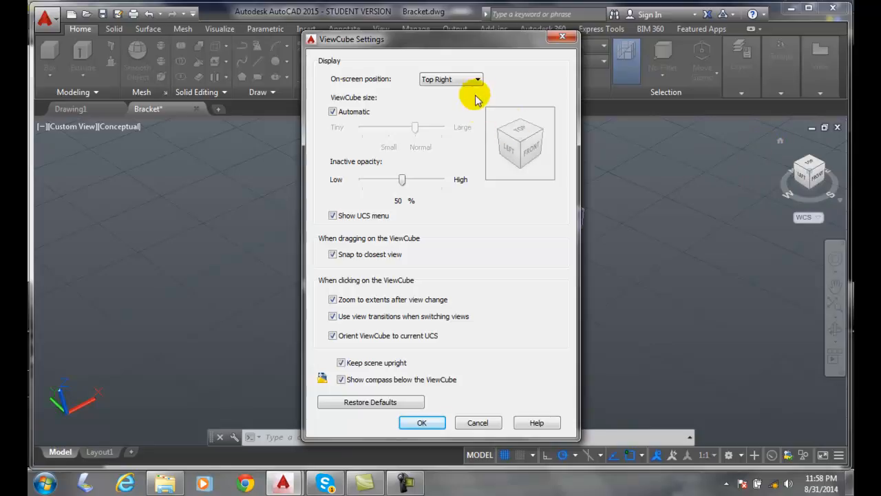
{"action": "left_click", "coordinate": [476, 79]}
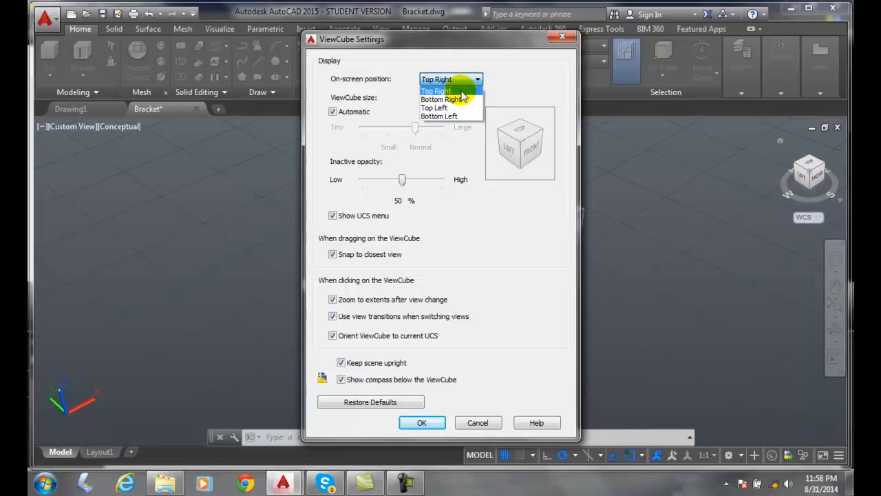
{"action": "left_click", "coordinate": [436, 78]}
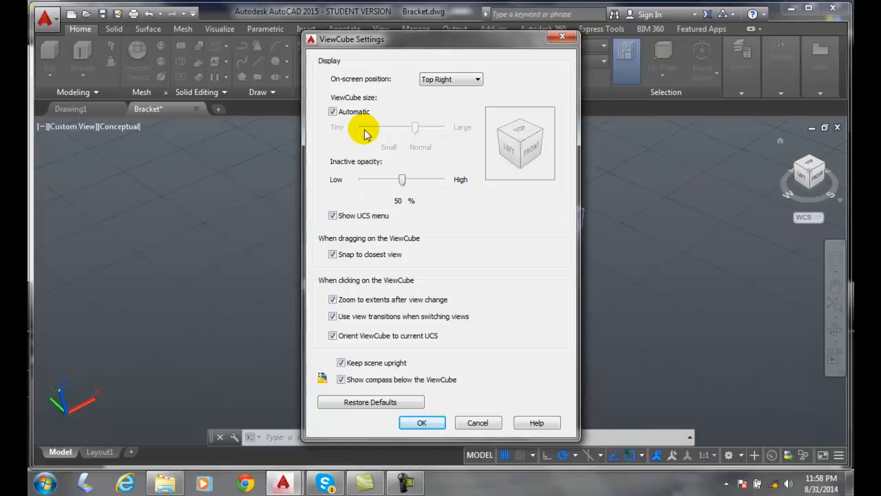
{"action": "left_click", "coordinate": [333, 112]}
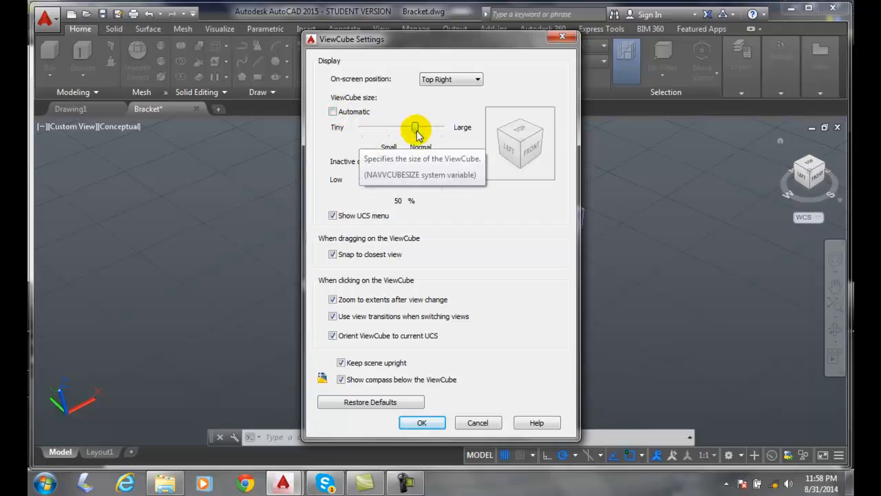
{"action": "left_click_drag", "start_coordinate": [415, 129], "coordinate": [441, 129]}
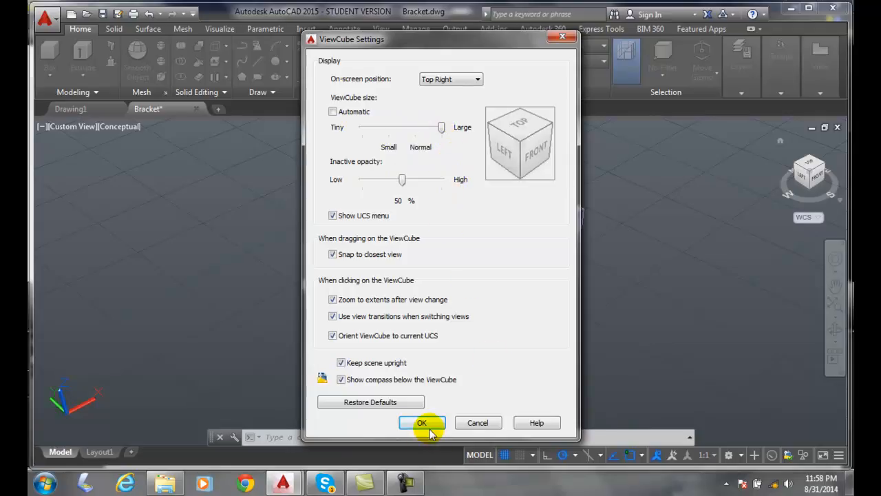
- Apply the large ViewCube, then reopen its settings, change the sizing option and apply again
{"action": "left_click", "coordinate": [421, 422]}
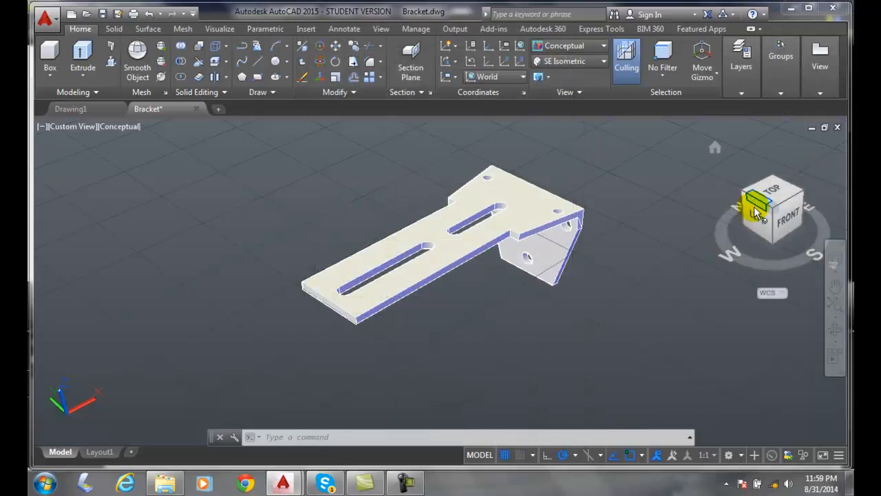
{"action": "mouse_move", "coordinate": [757, 219]}
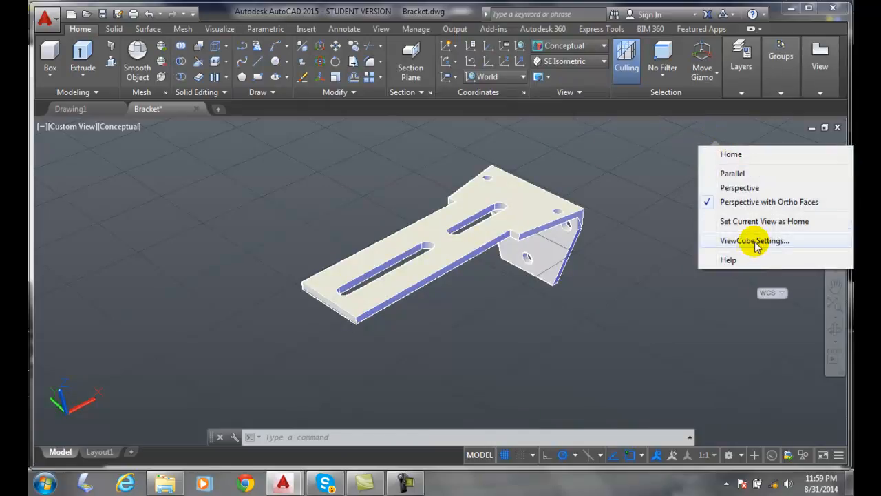
{"action": "left_click", "coordinate": [755, 239]}
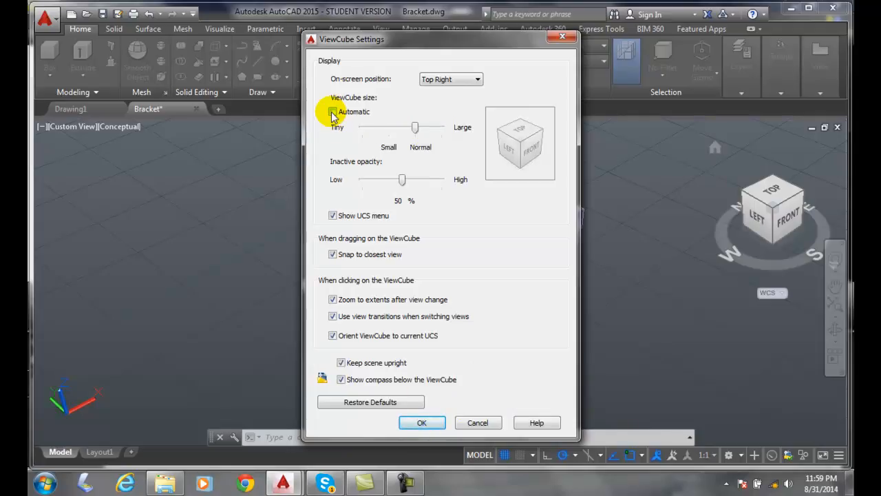
{"action": "left_click", "coordinate": [333, 111]}
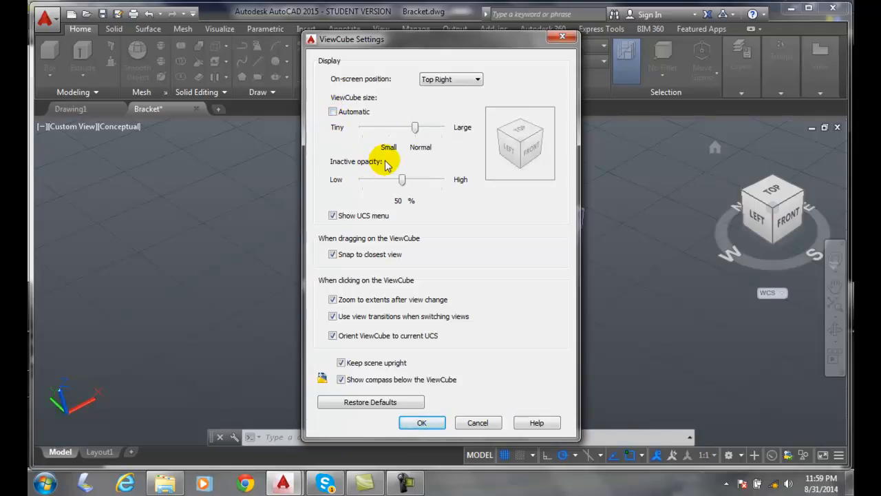
{"action": "mouse_move", "coordinate": [393, 186]}
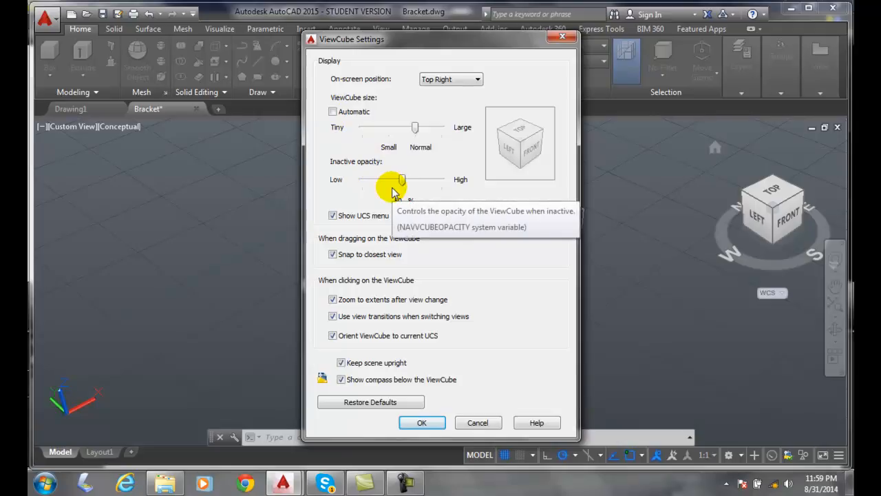
{"action": "left_click", "coordinate": [421, 421]}
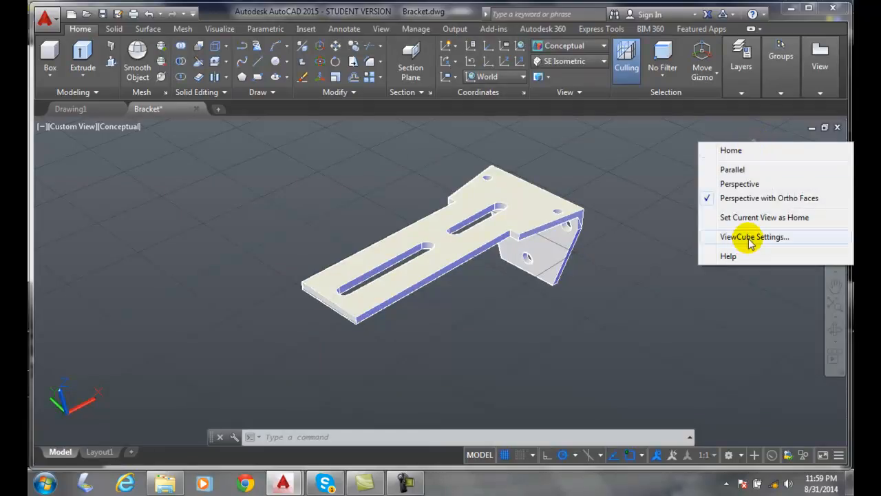
- Turn Automatic ViewCube sizing back on and lower its inactive opacity to 15%, then apply
{"action": "left_click", "coordinate": [754, 236]}
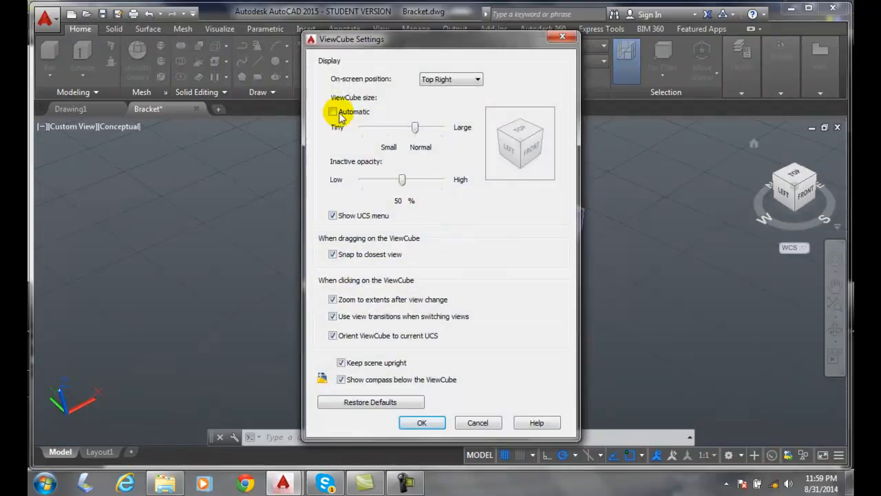
{"action": "left_click", "coordinate": [333, 112]}
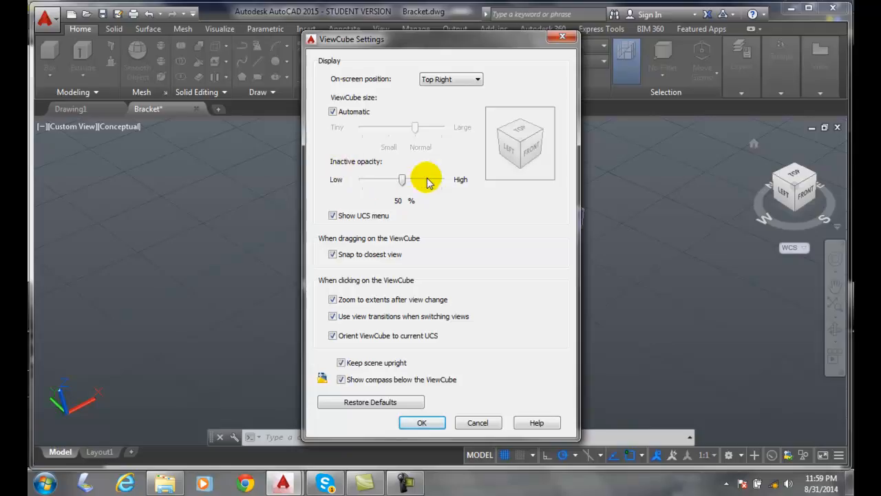
{"action": "mouse_move", "coordinate": [705, 213]}
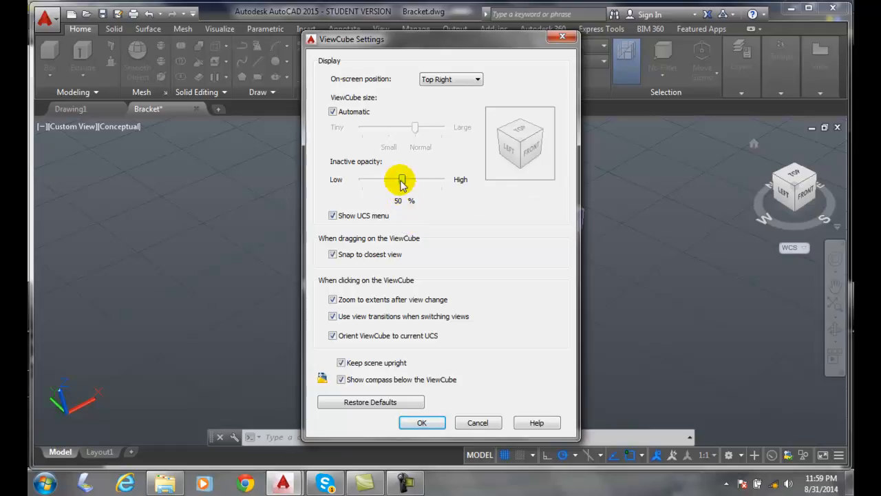
{"action": "left_click_drag", "start_coordinate": [402, 179], "coordinate": [372, 179]}
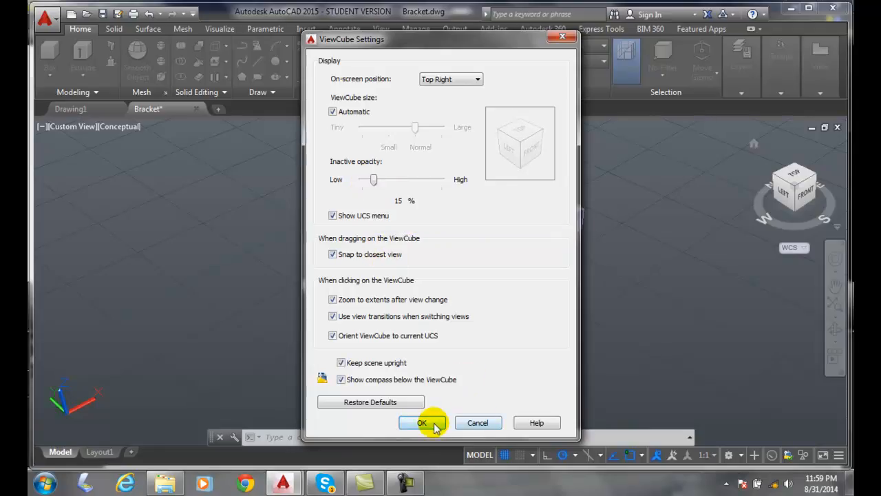
{"action": "left_click", "coordinate": [421, 423]}
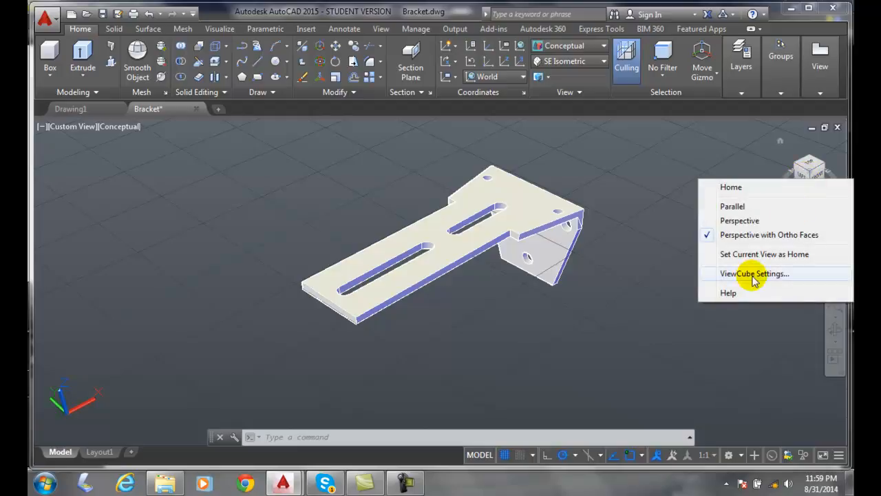
- Raise the ViewCube's inactive opacity back to 50%, leaving Show UCS menu checked
{"action": "left_click", "coordinate": [754, 272]}
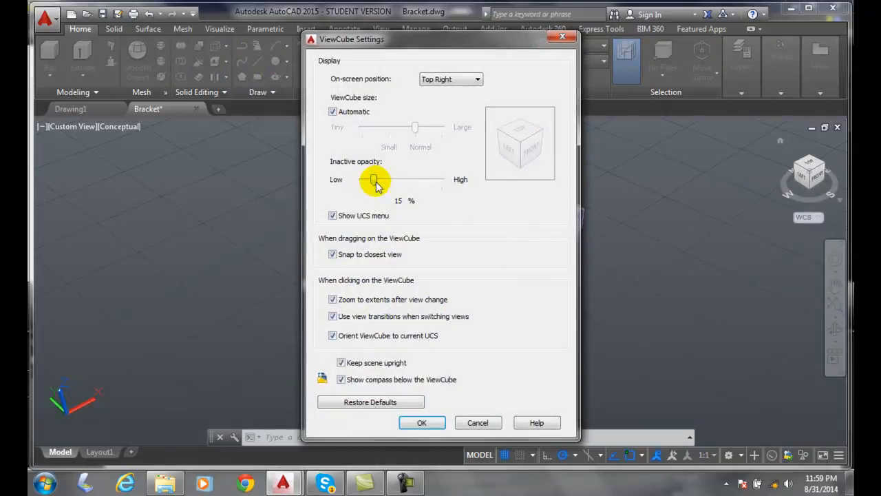
{"action": "left_click_drag", "start_coordinate": [374, 178], "coordinate": [397, 179]}
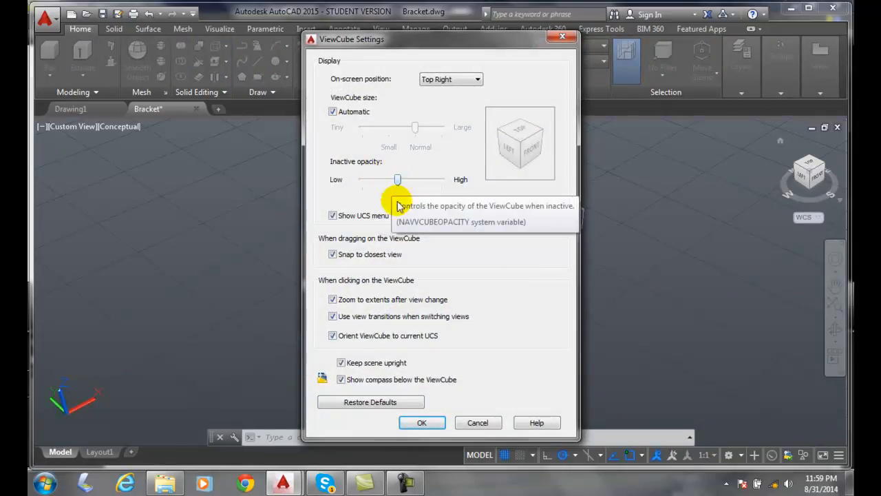
{"action": "left_click_drag", "start_coordinate": [396, 179], "coordinate": [402, 182]}
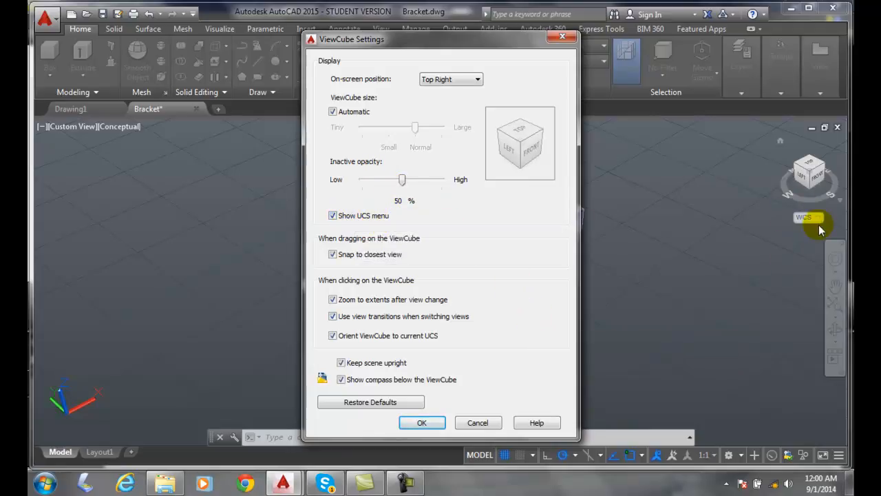
{"action": "mouse_move", "coordinate": [829, 231]}
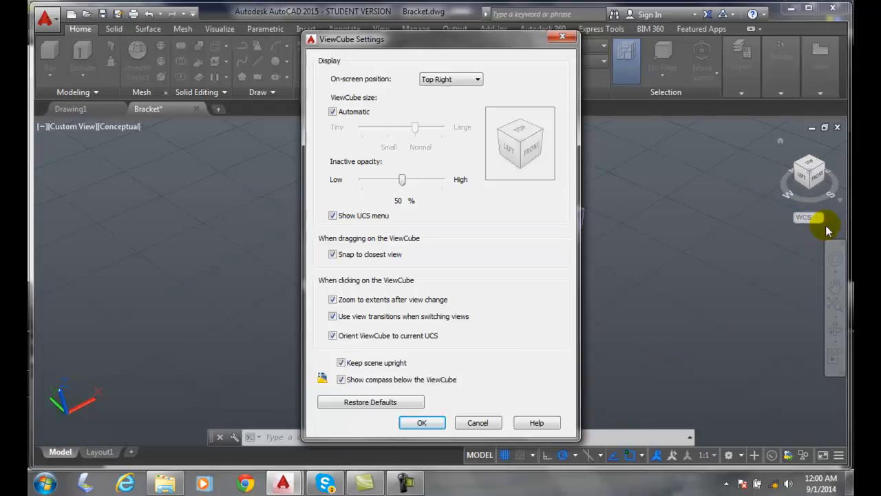
{"action": "mouse_move", "coordinate": [815, 218]}
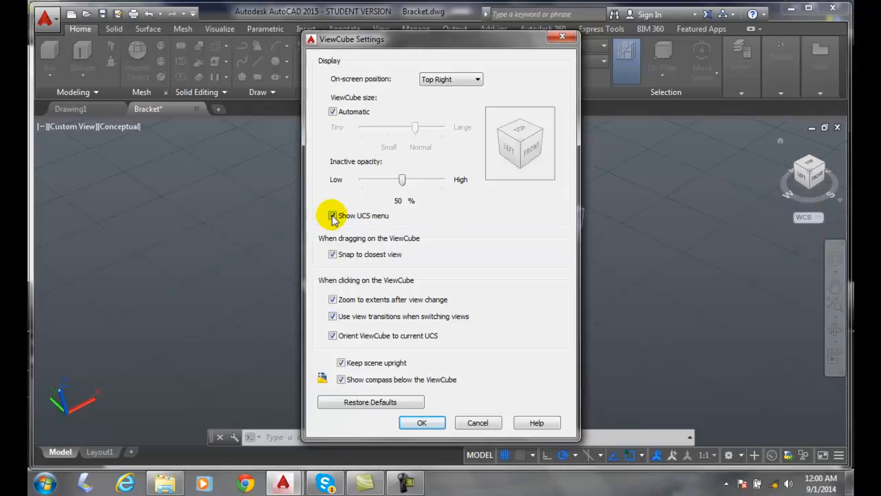
{"action": "mouse_move", "coordinate": [333, 215]}
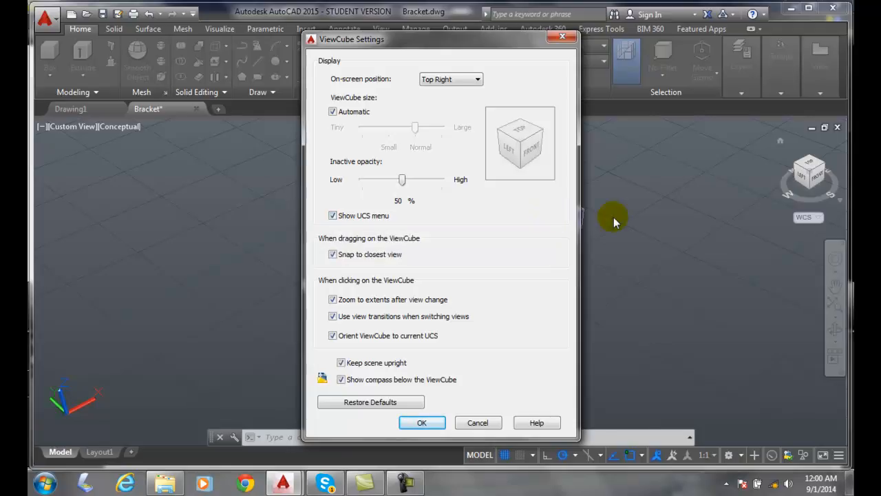
{"action": "mouse_move", "coordinate": [363, 220]}
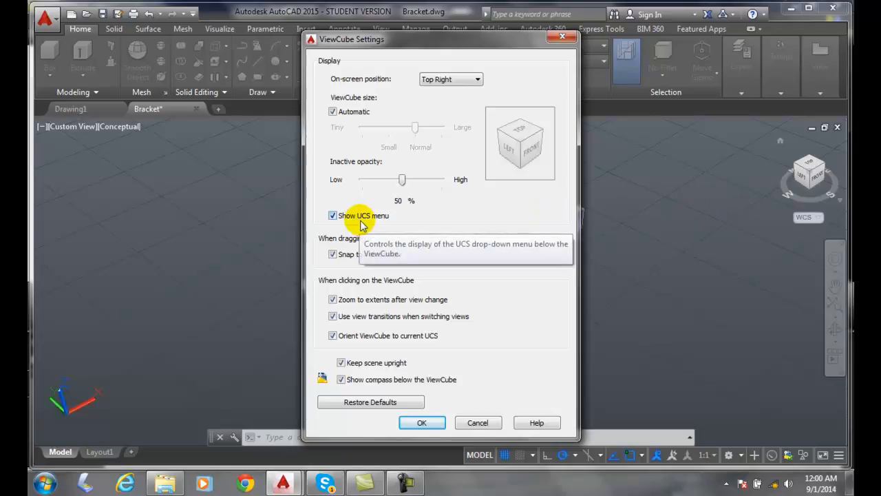
{"action": "mouse_move", "coordinate": [502, 193]}
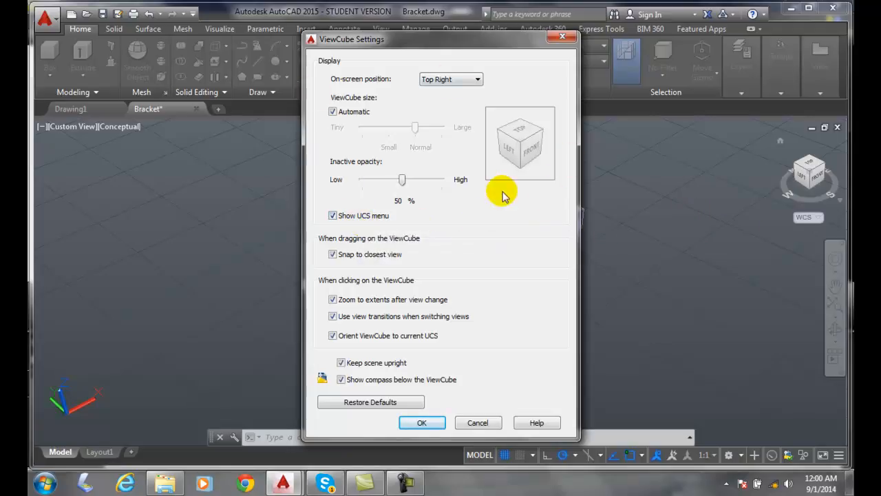